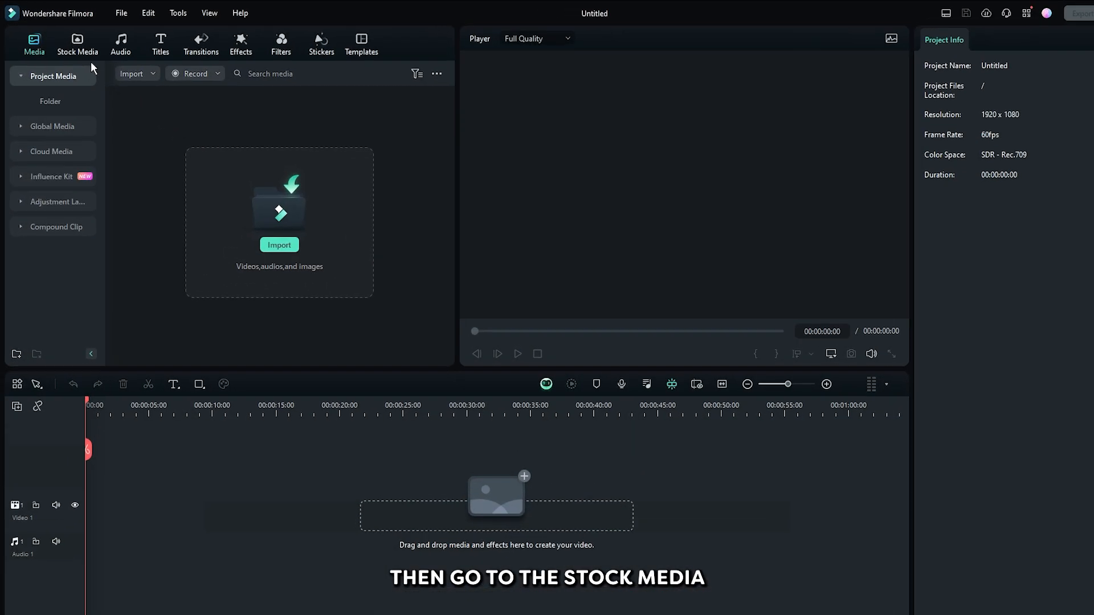
Add the Medium Purple solid colour from Stock Media's Solid Color library to the timeline
click(77, 43)
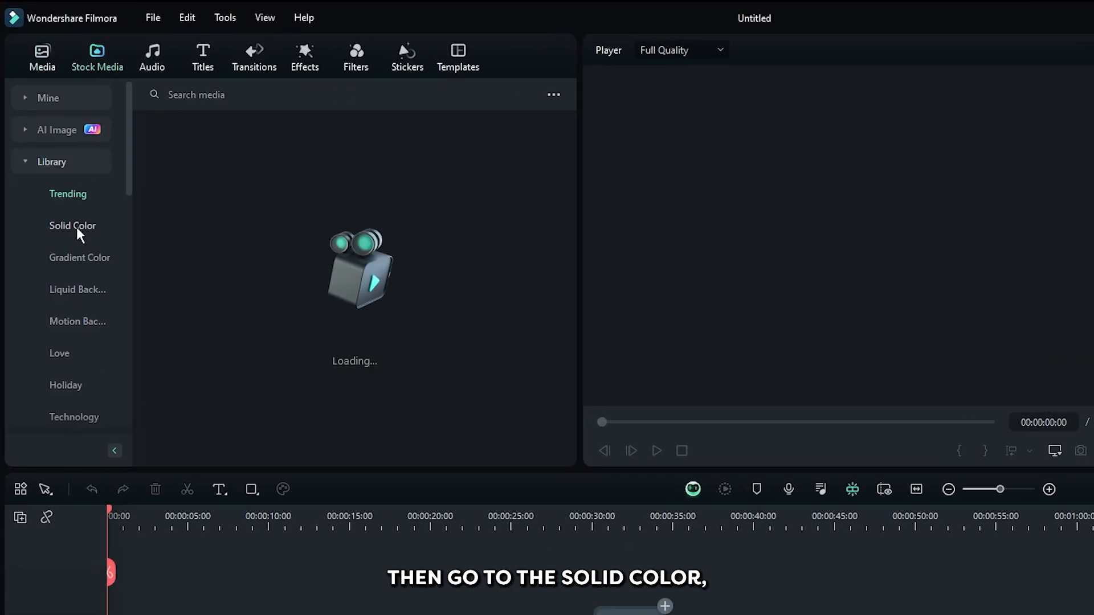
click(72, 225)
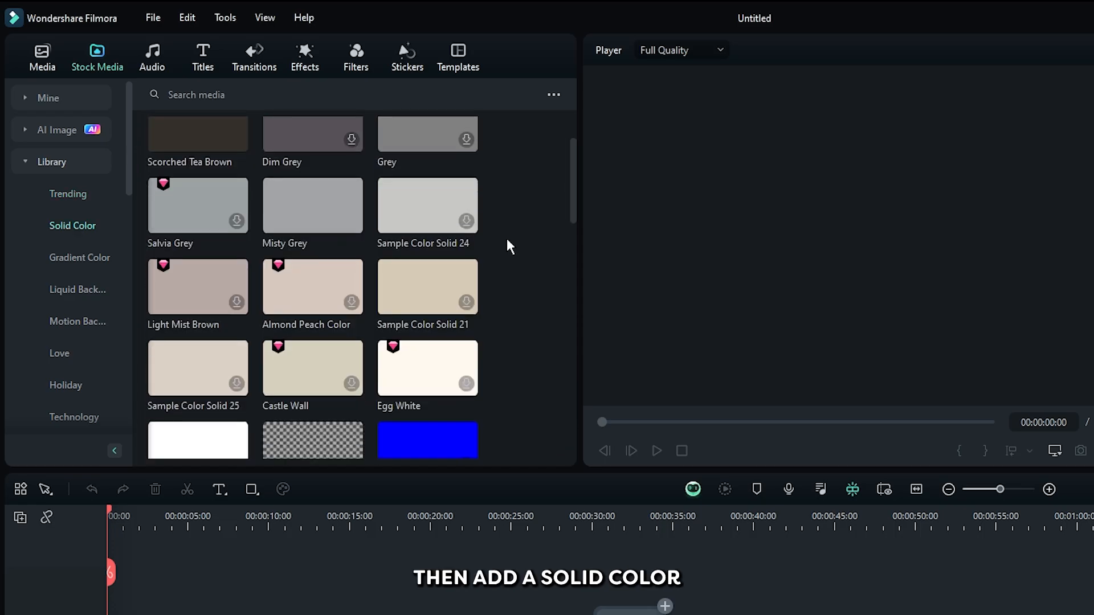
scroll(down, 3)
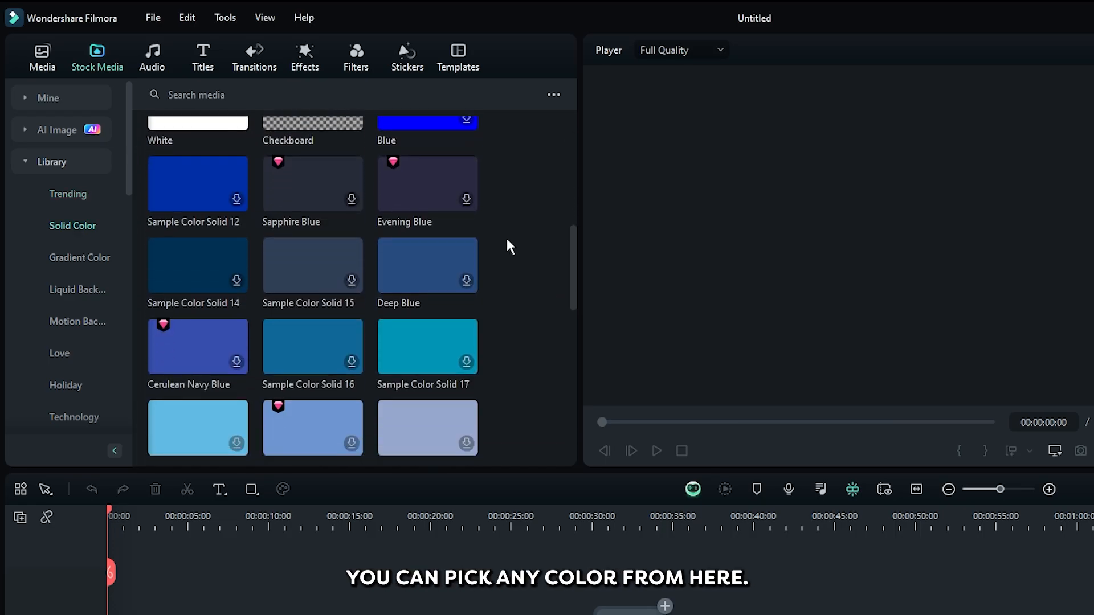
scroll(down, 3)
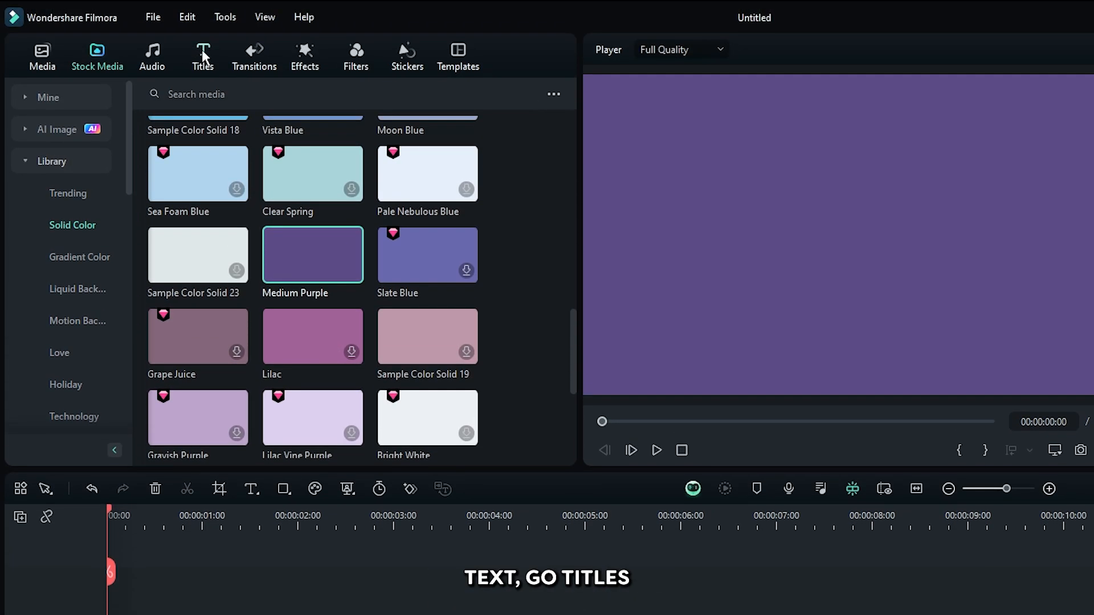
Add a centre-aligned basic title reading '#NUMBER 01' and 'SUBSCRIBE TO MY CHANNEL'
click(202, 51)
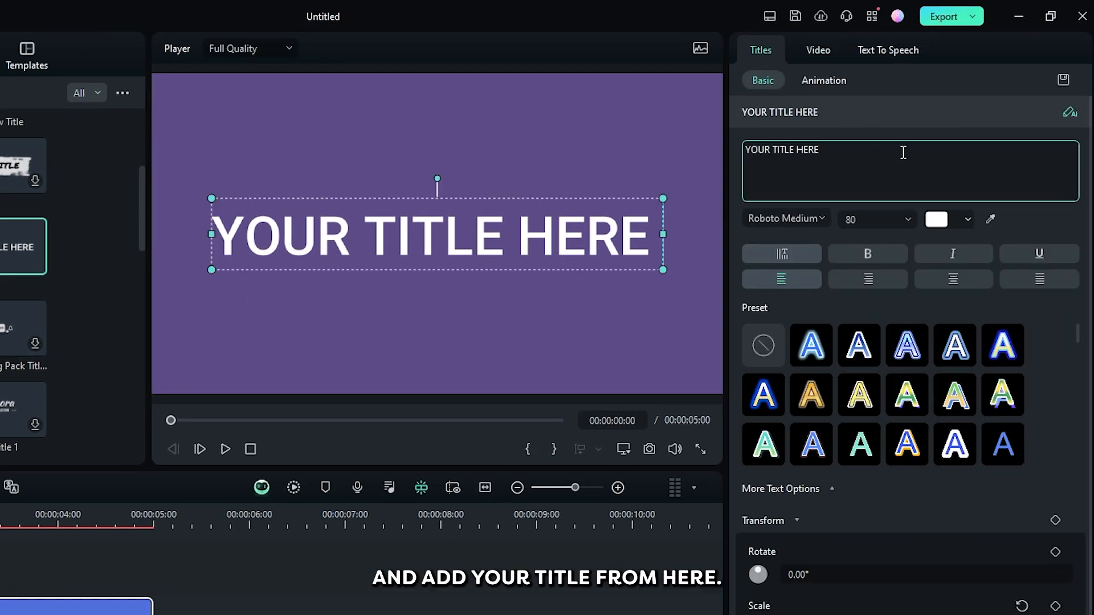
text(#NUMBER 01)
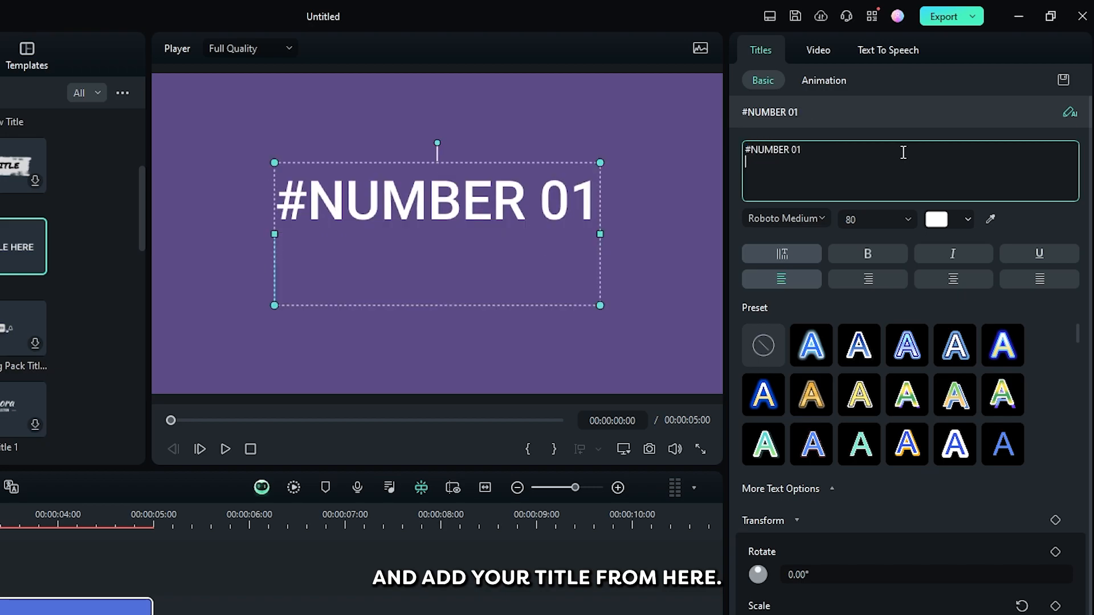
text(SUBSCRIBE TO MY CHANNEL)
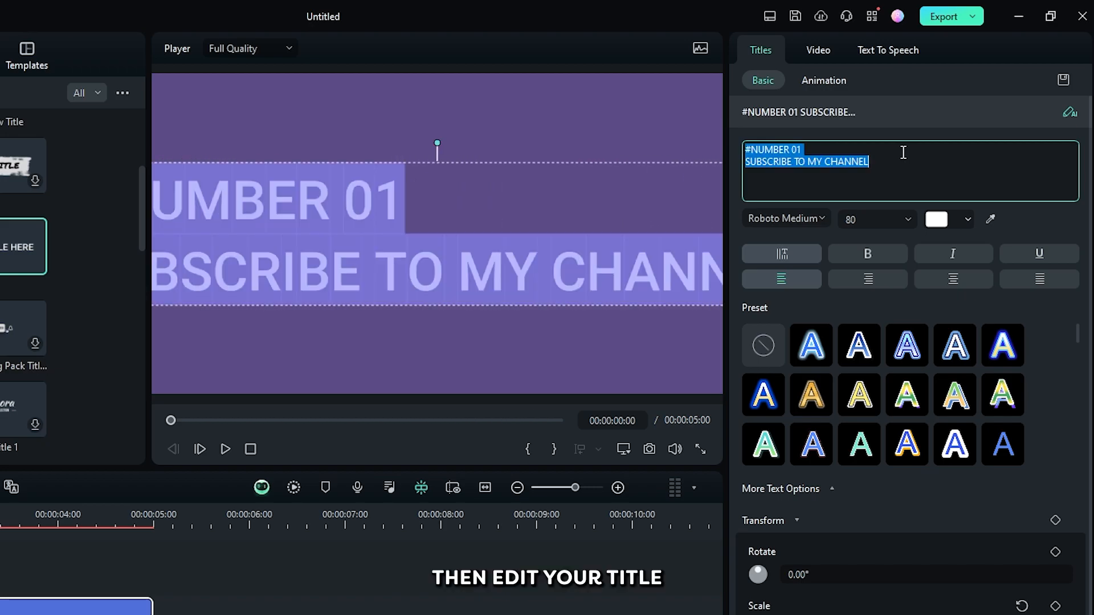
click(954, 279)
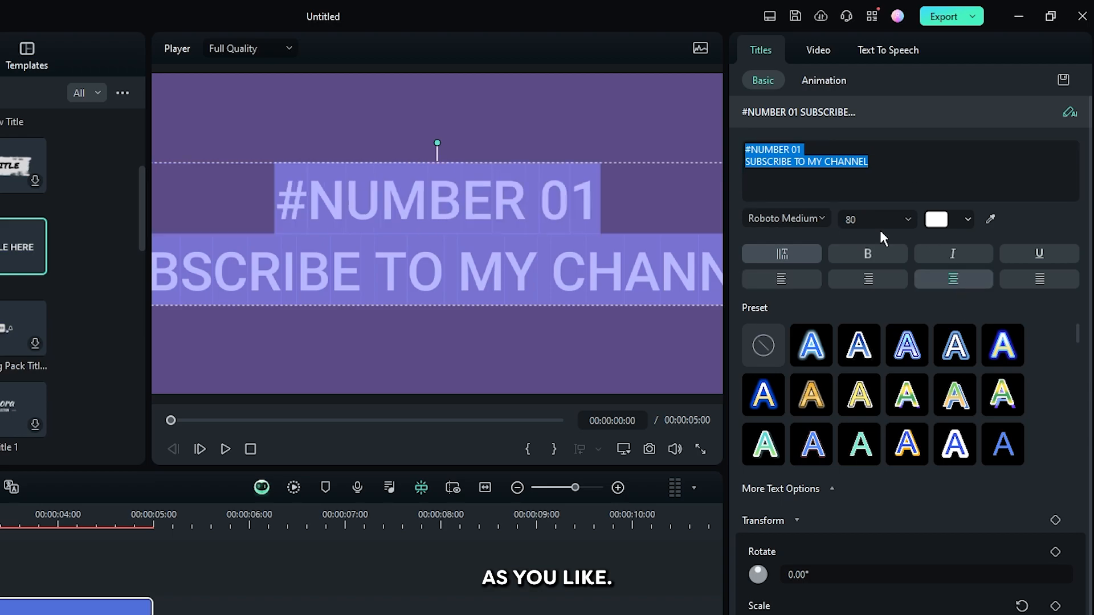
click(786, 218)
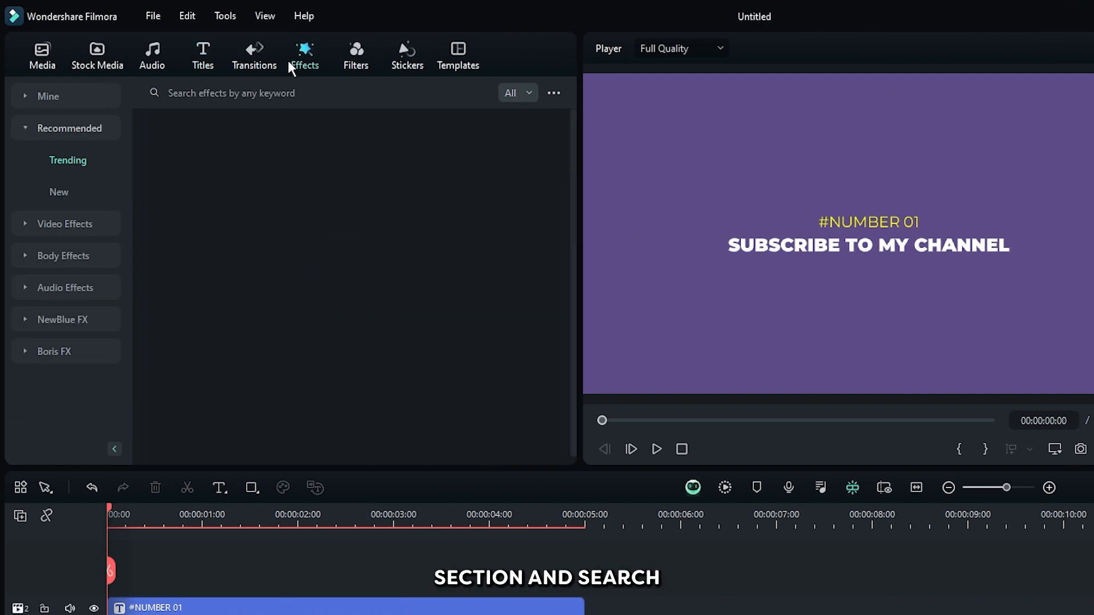
Search effects for 'ret' and place Retro Cinema Overlay 03 on track 3
text(retro)
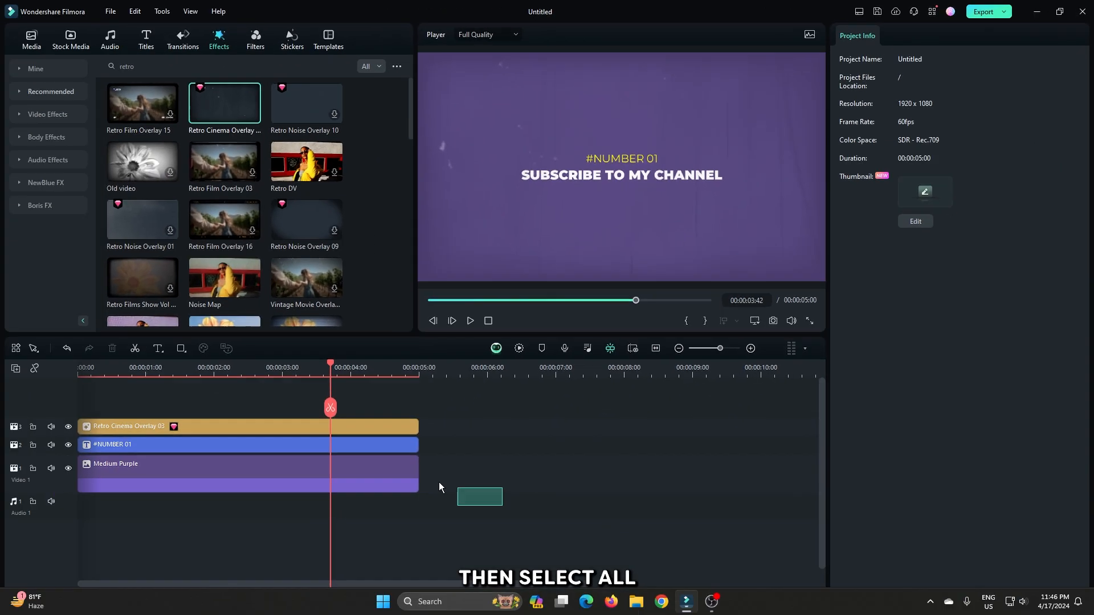
Merge the overlay, title and background clips into a compound clip named 'Text'
right_click(248, 473)
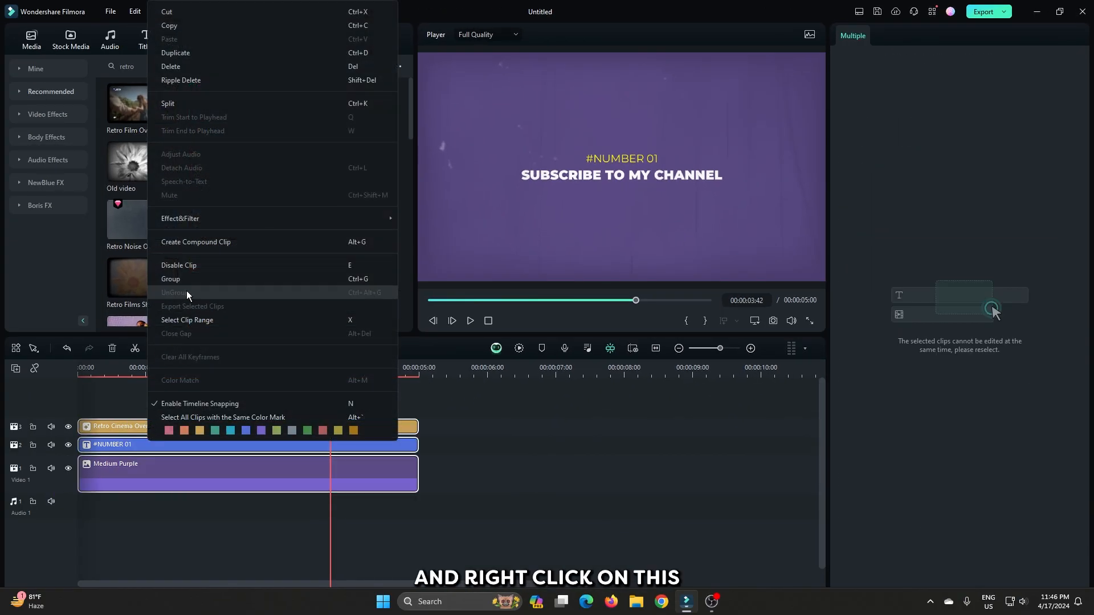
click(195, 242)
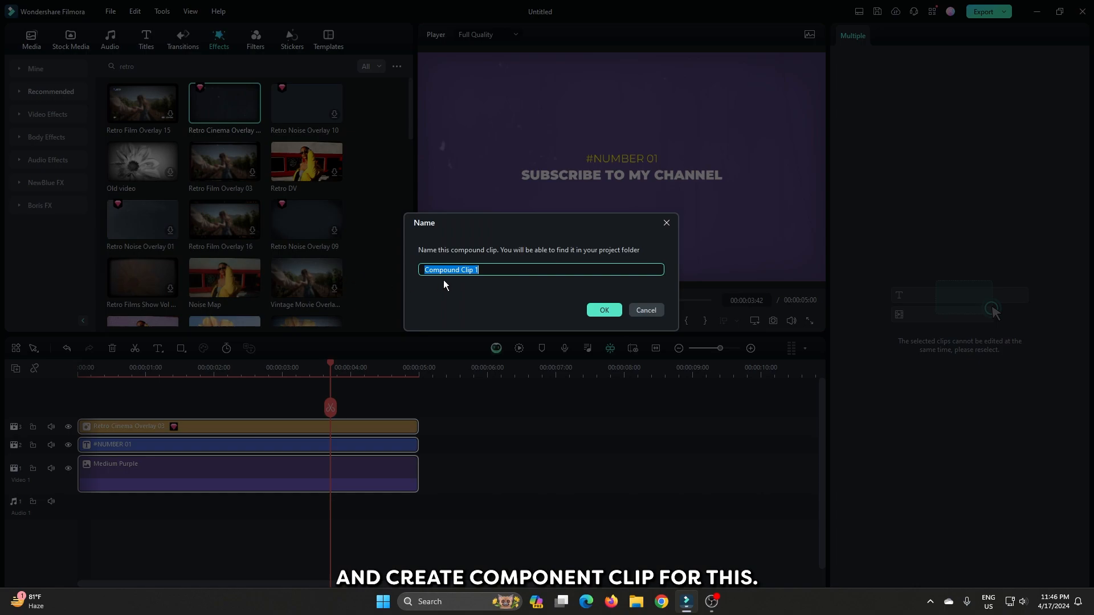
text(Text)
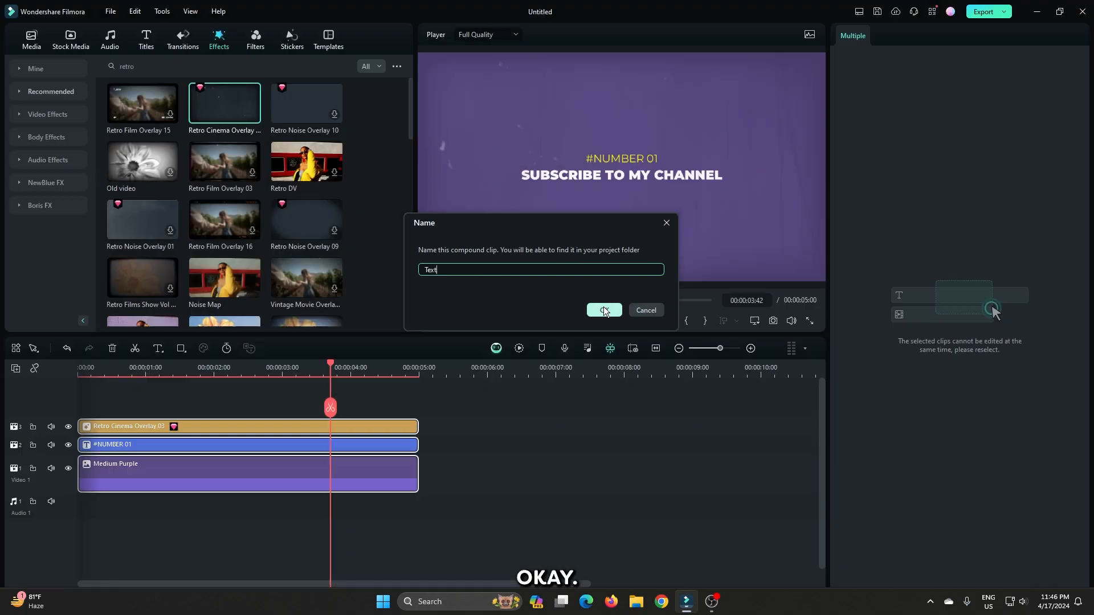
click(604, 310)
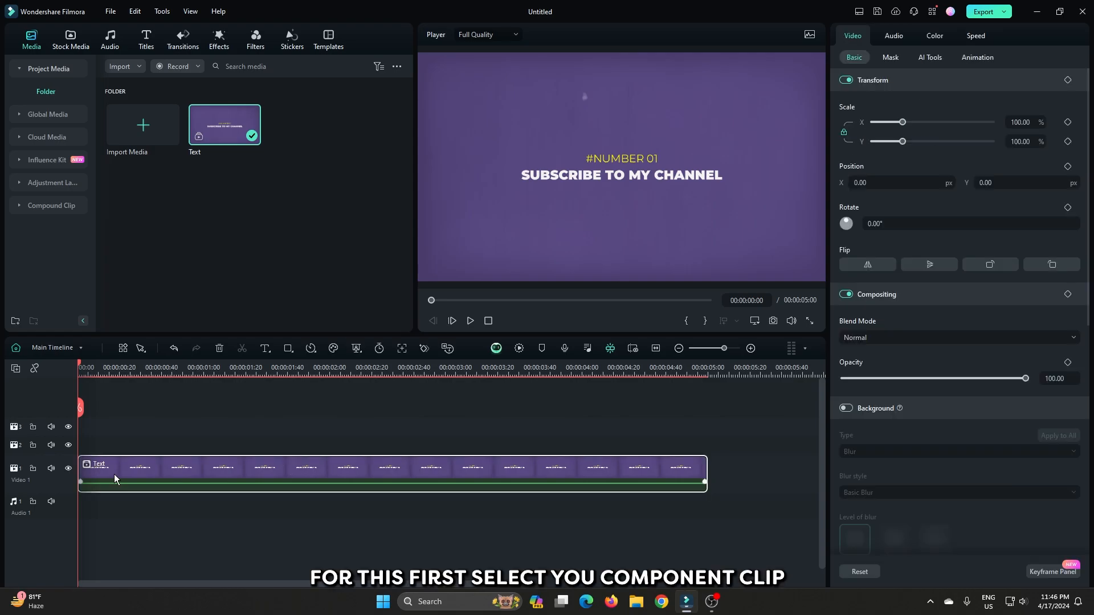
Keyframe Text's position from Y -1139 at 0s to centre at 0:30, with ease-in
click(1068, 167)
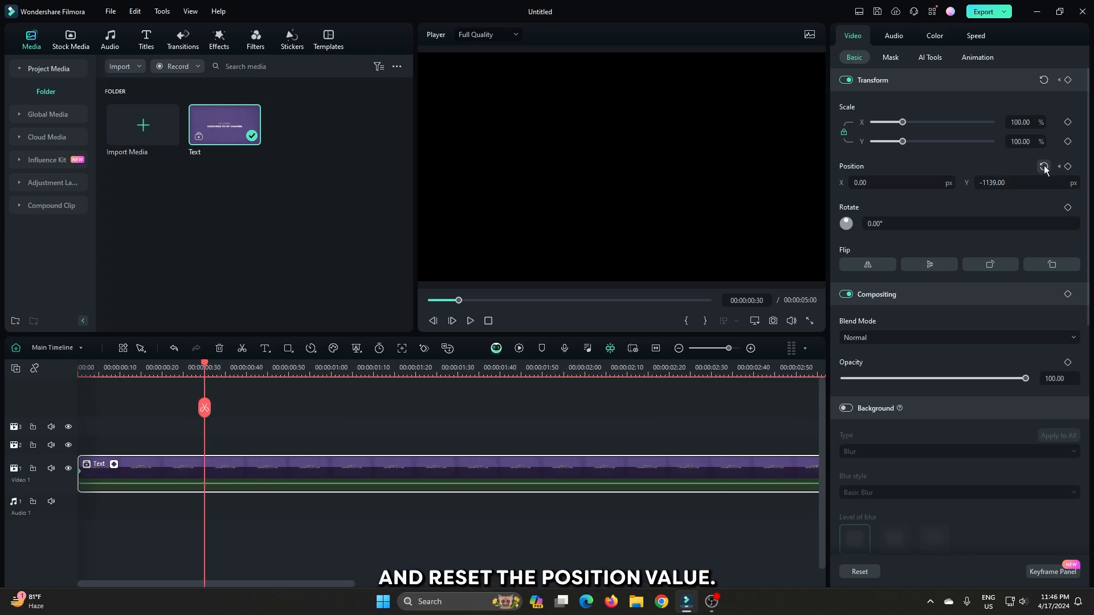
click(1044, 167)
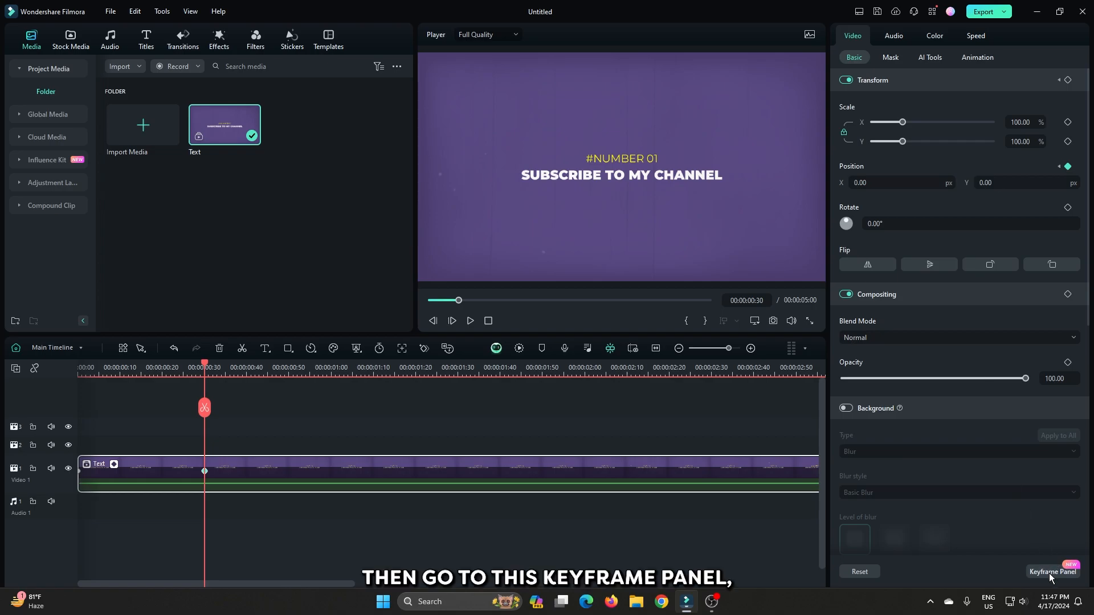
click(1053, 572)
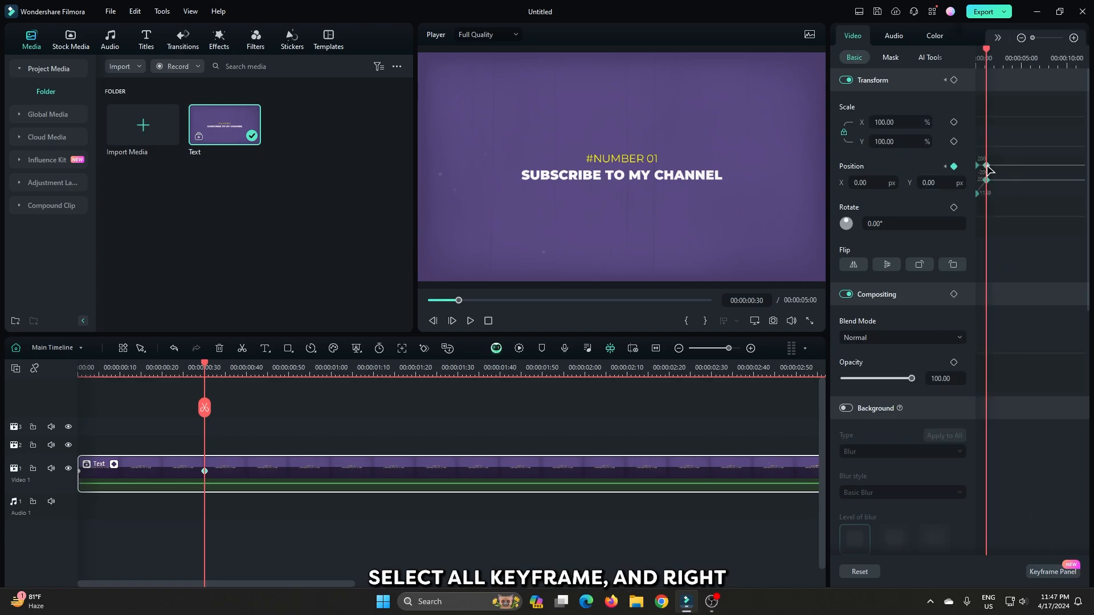
right_click(986, 166)
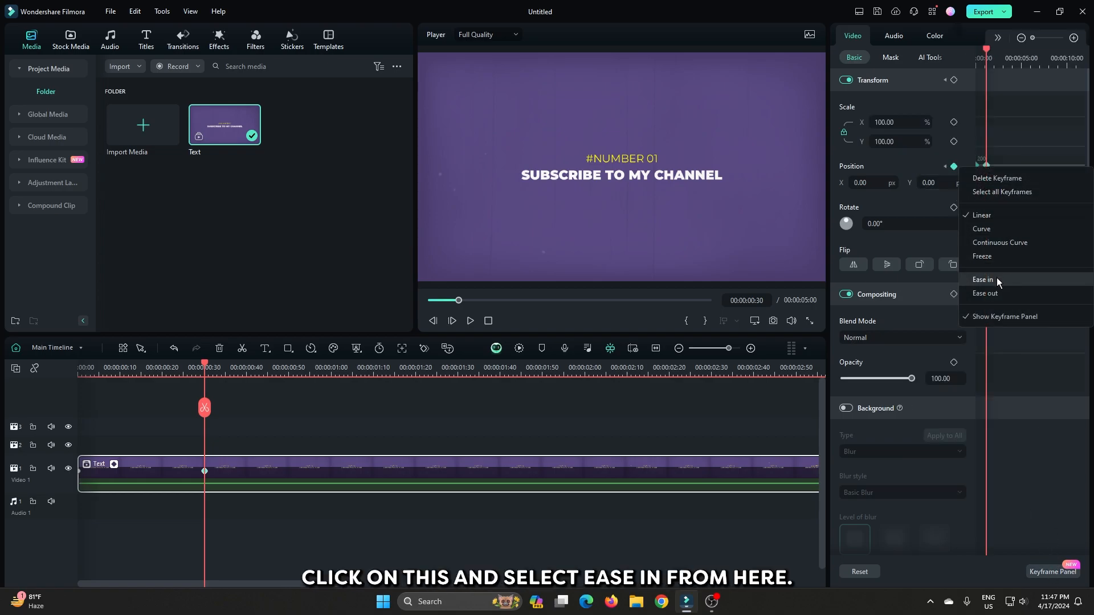
click(983, 280)
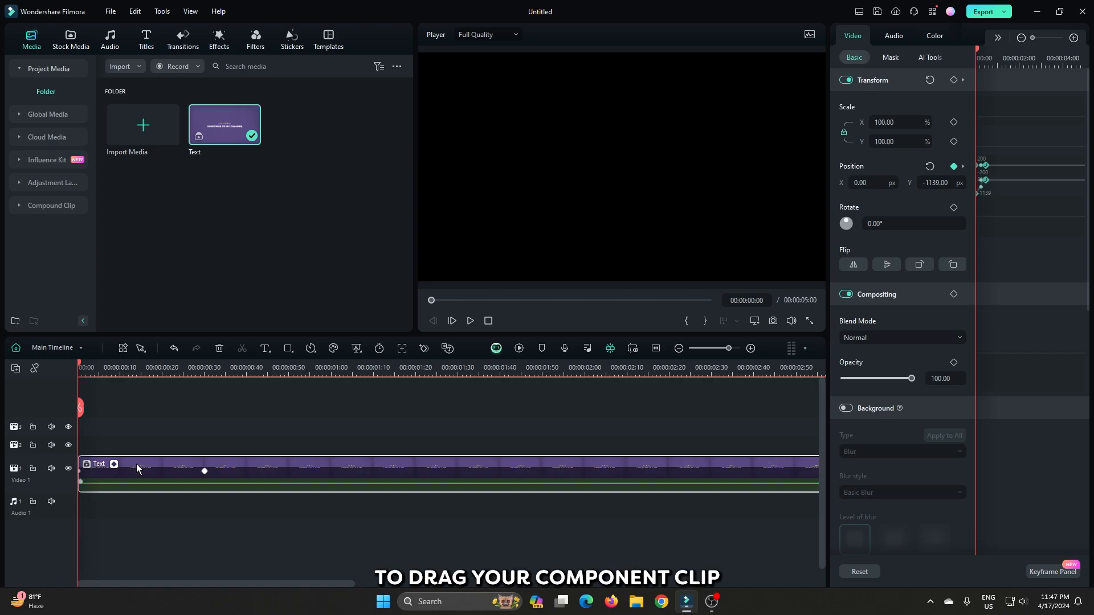
Move the Text clip to track 2 above the leaf video, then play and stop the preview
click(70, 35)
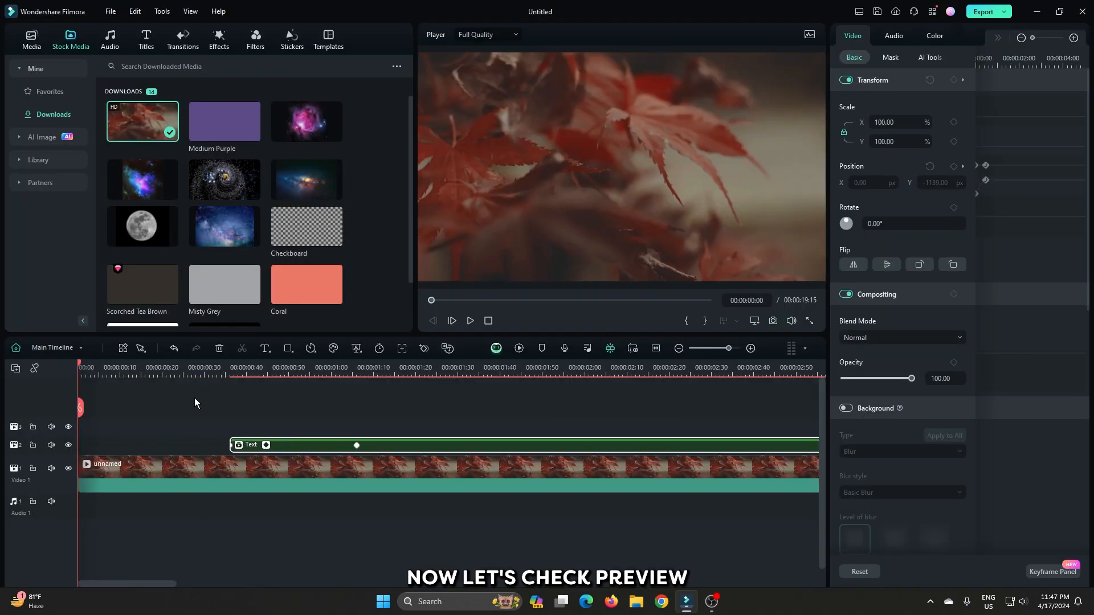
click(471, 321)
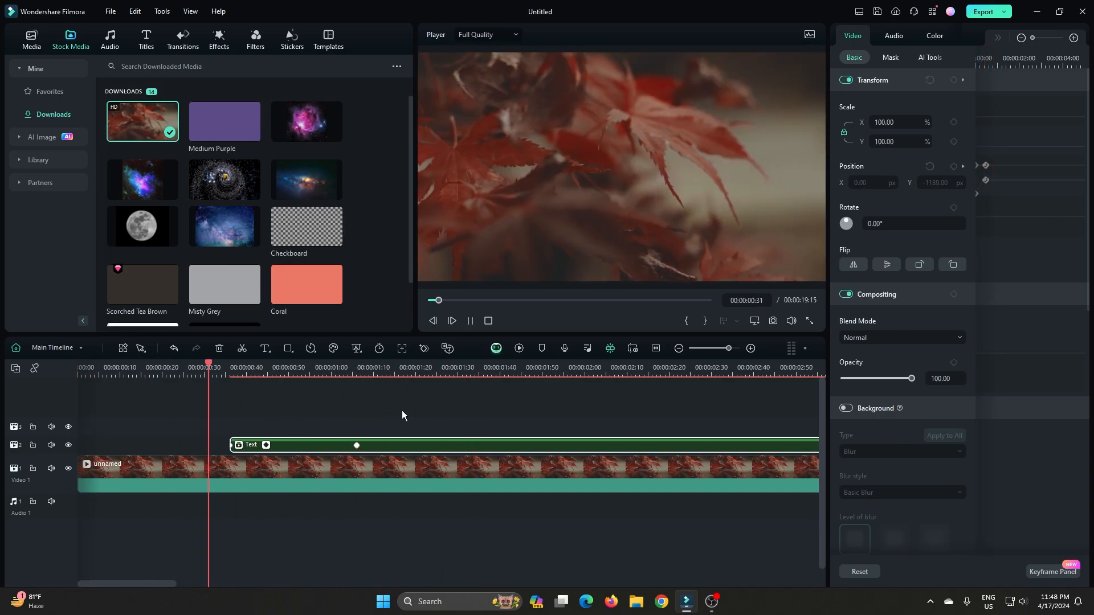
click(370, 374)
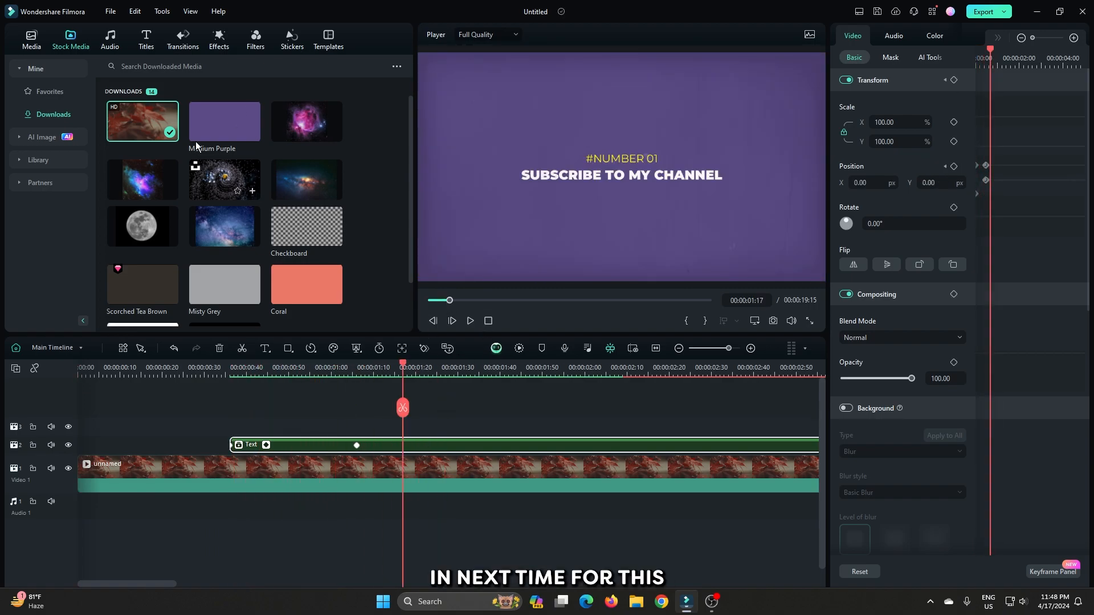
Save Text as a custom compound clip and paste a second copy at about 6 seconds
click(32, 36)
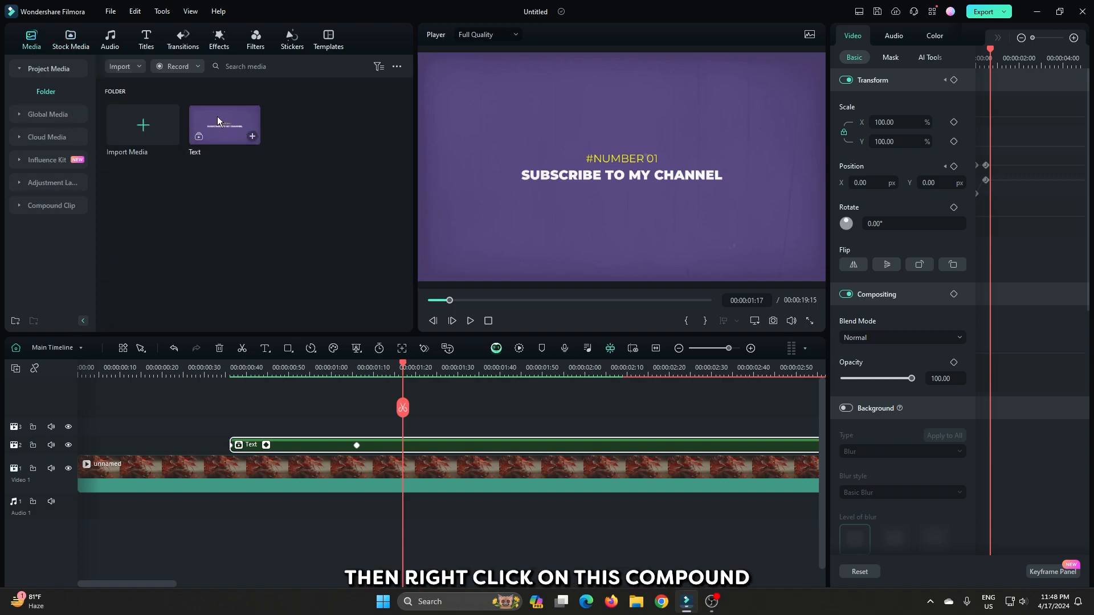
right_click(220, 122)
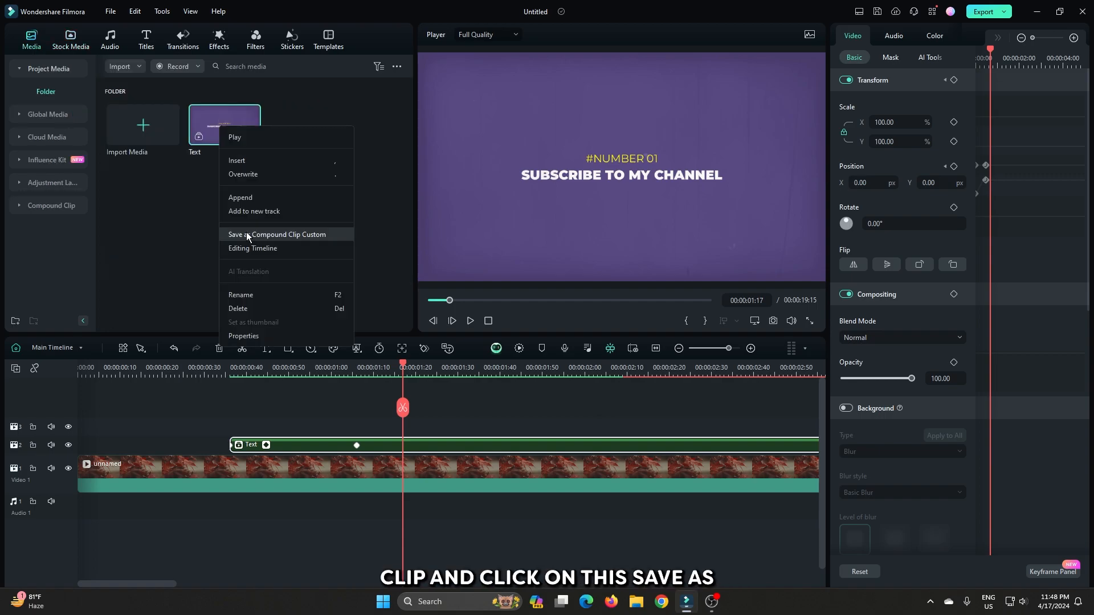
click(277, 234)
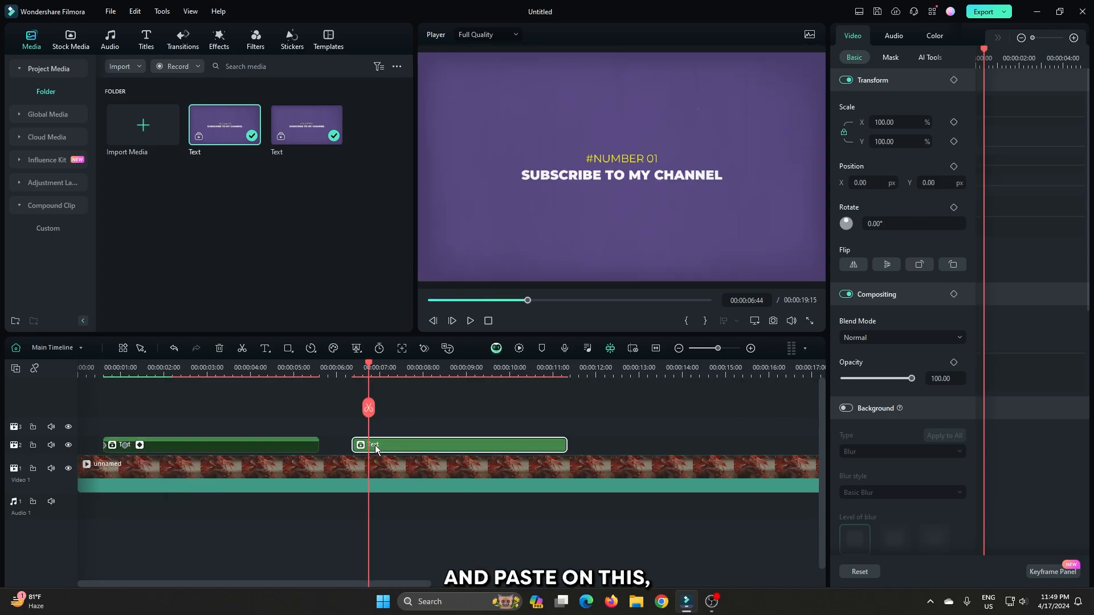
right_click(377, 445)
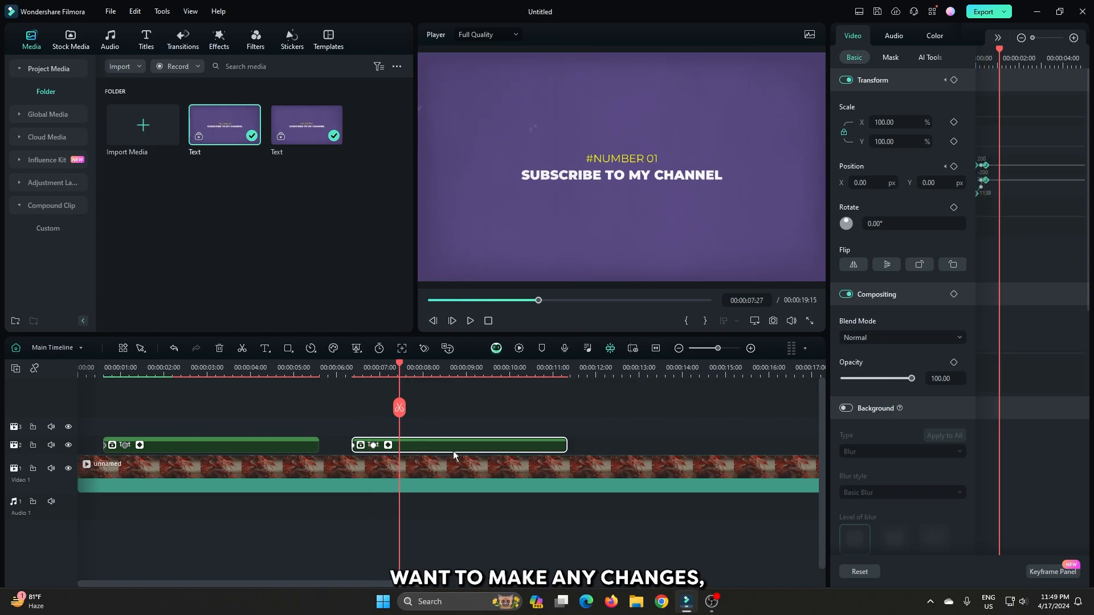
double_click(454, 444)
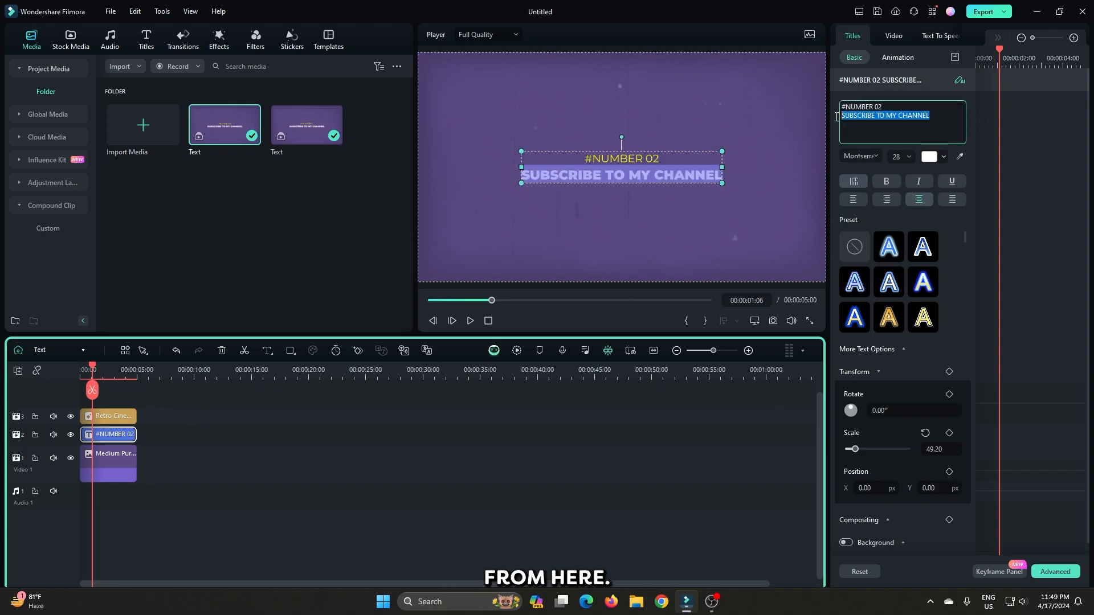
Change the copy's title line to '#NUMBER 02' and play the animation
click(57, 350)
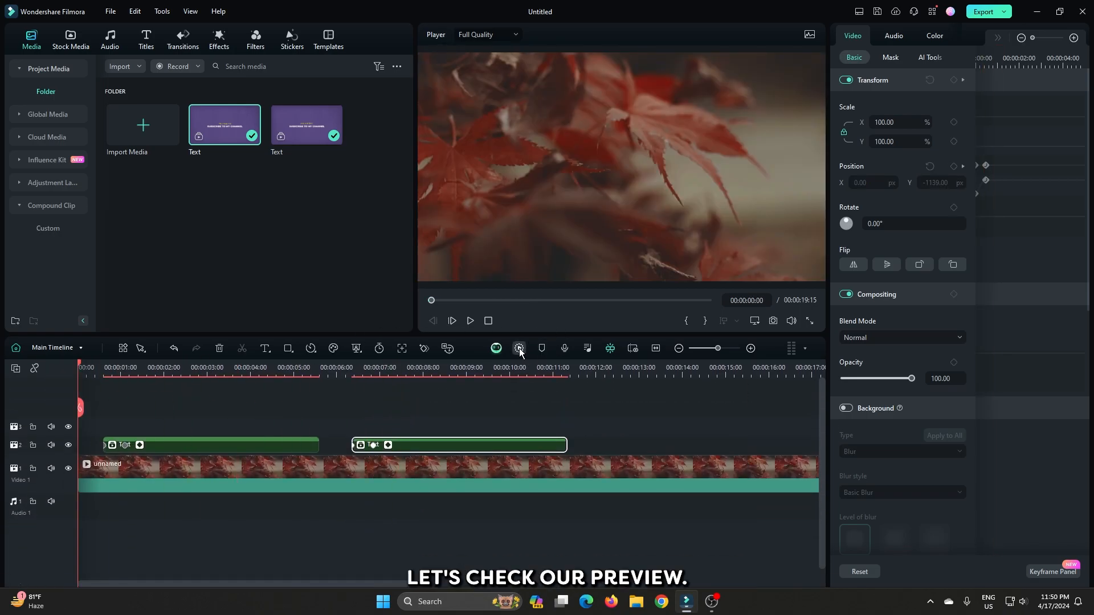
click(470, 321)
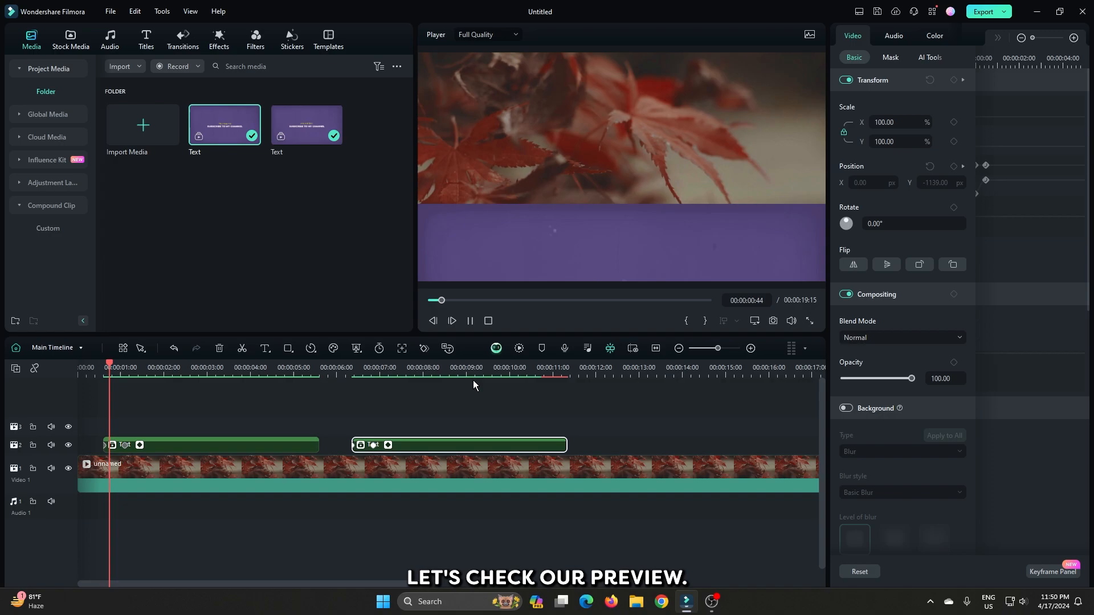